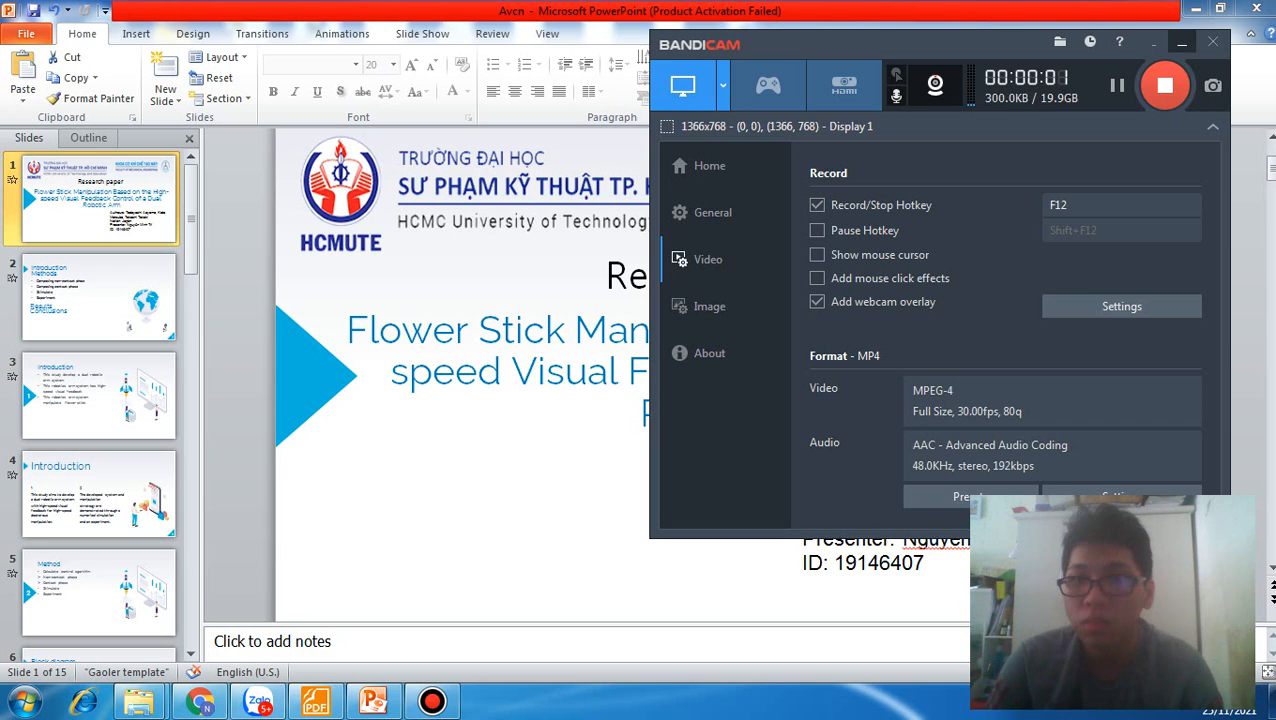
# Go from the title slide to slide 2, the outline of Introduction, Methods, Results and Conclusions.
pyautogui.click(1182, 44)
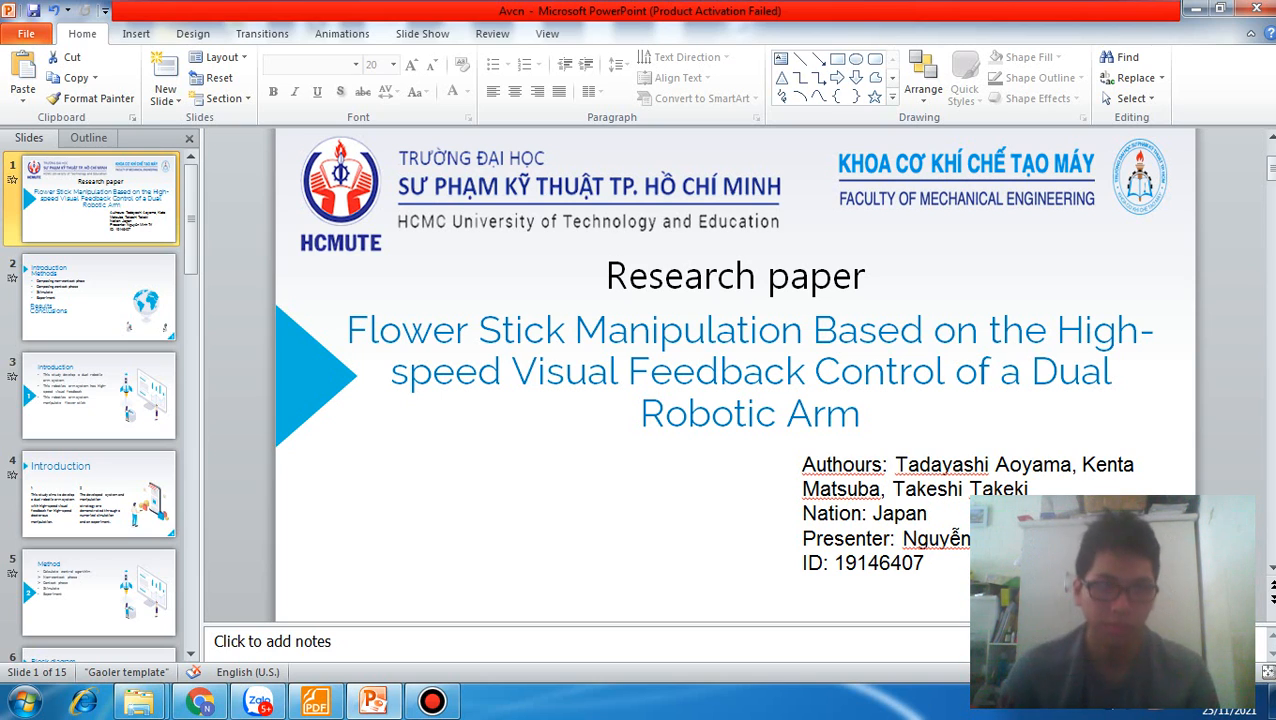
pyautogui.click(98, 296)
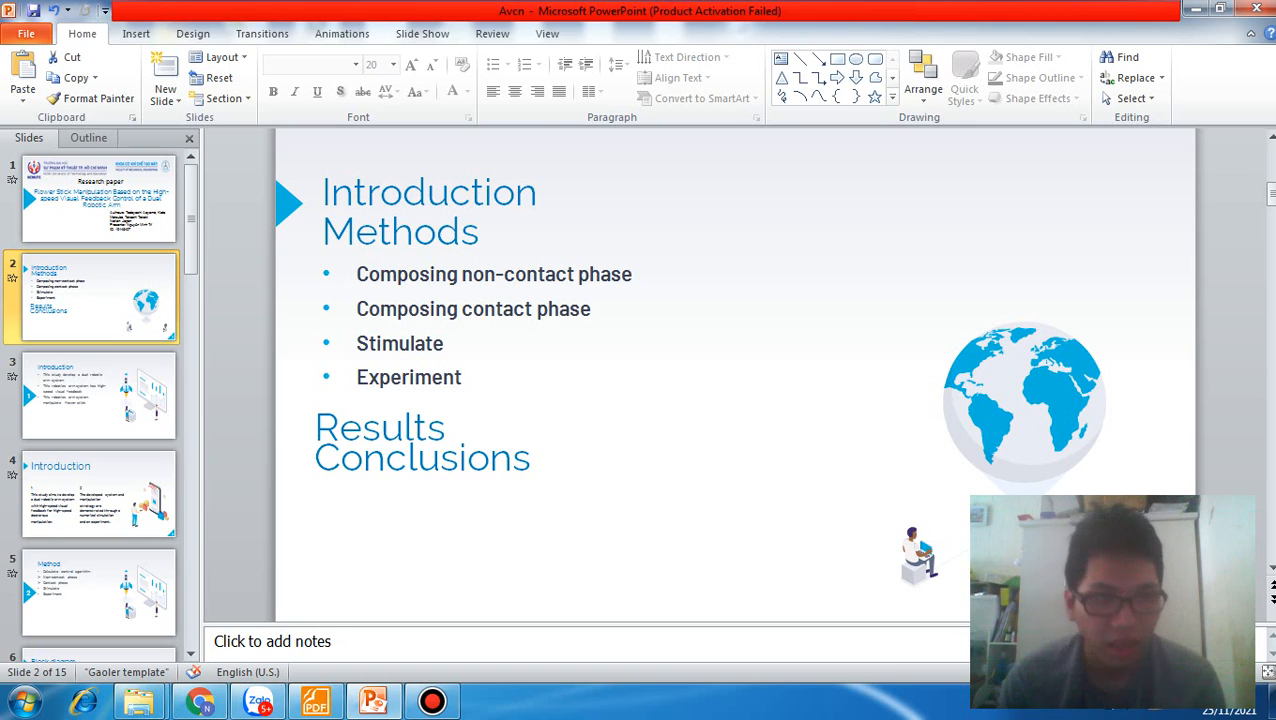
# Advance through slide 3 to slide 4, the two-point Introduction on the dual robotic arm study.
pyautogui.click(98, 396)
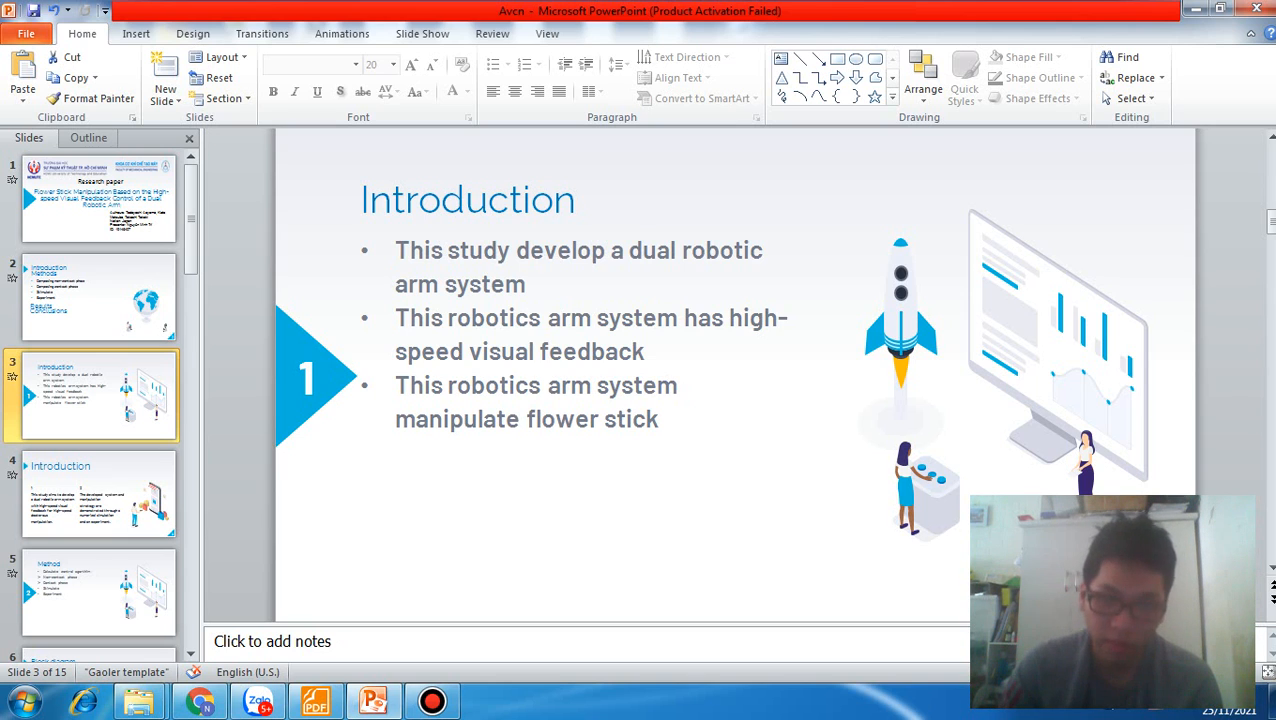
pyautogui.click(98, 492)
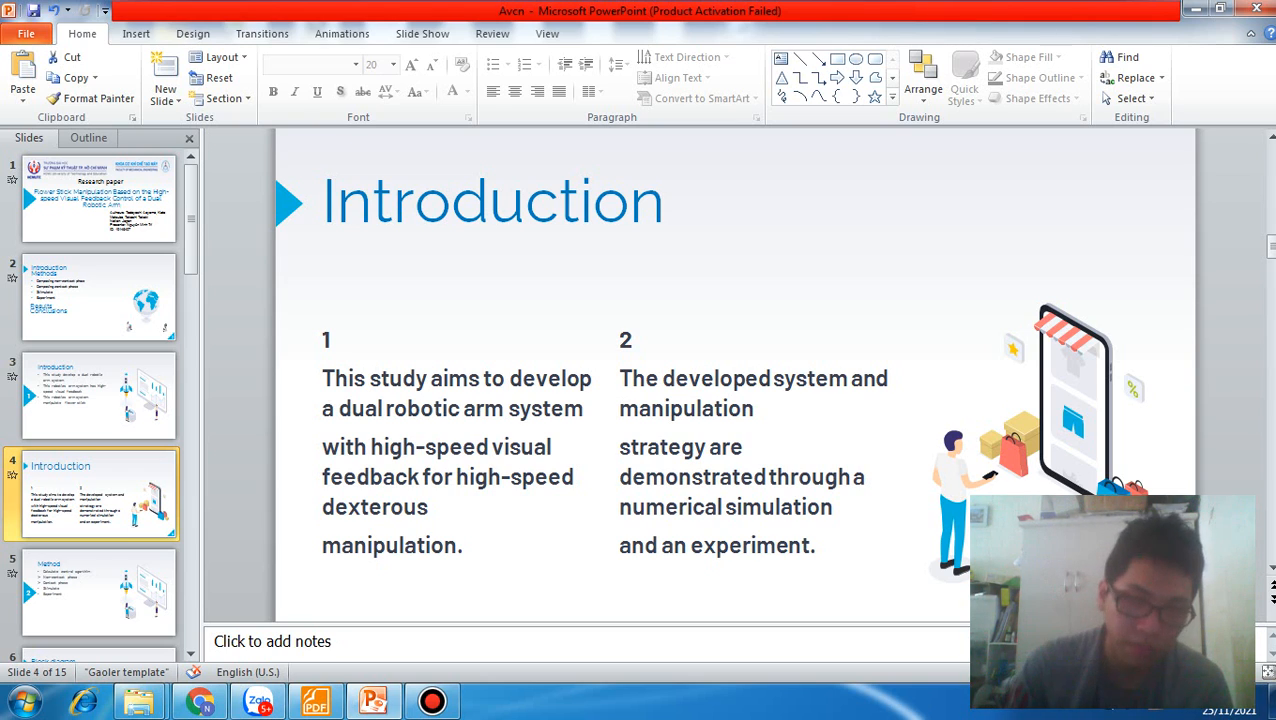
# Move through the Methods opener to slide 6, the block diagram of the system configuration.
pyautogui.click(98, 592)
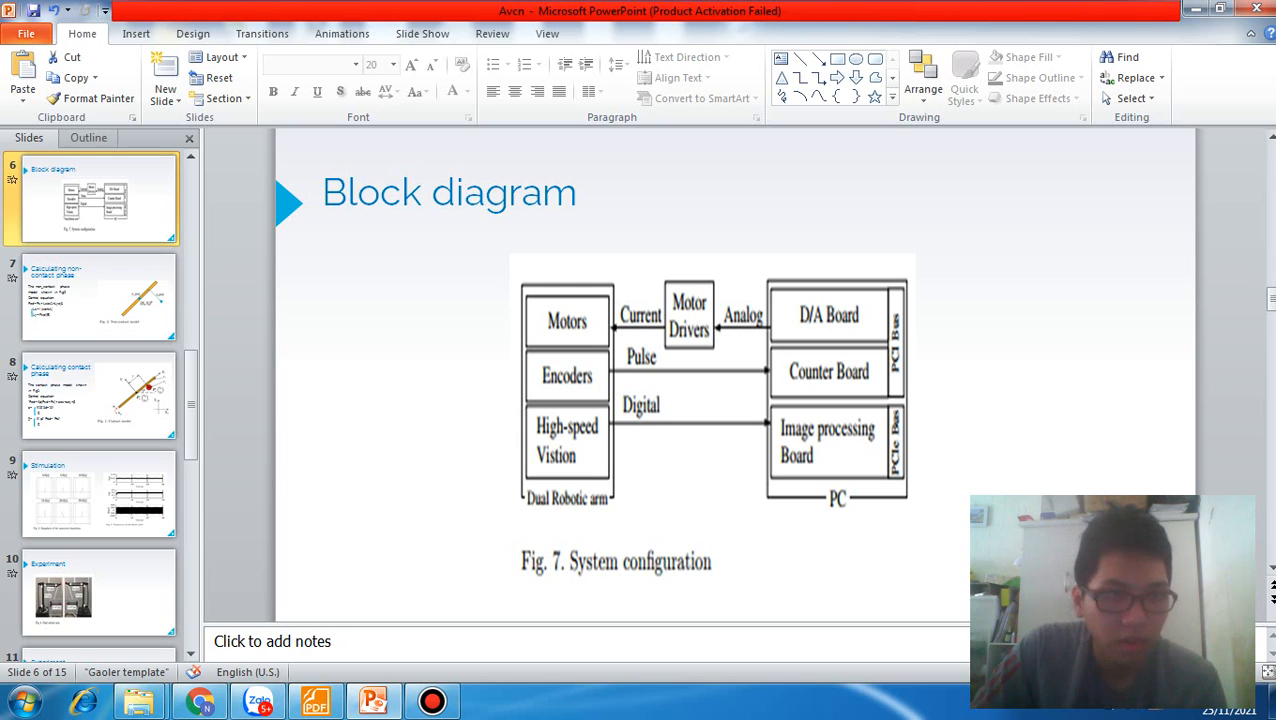
pyautogui.click(96, 296)
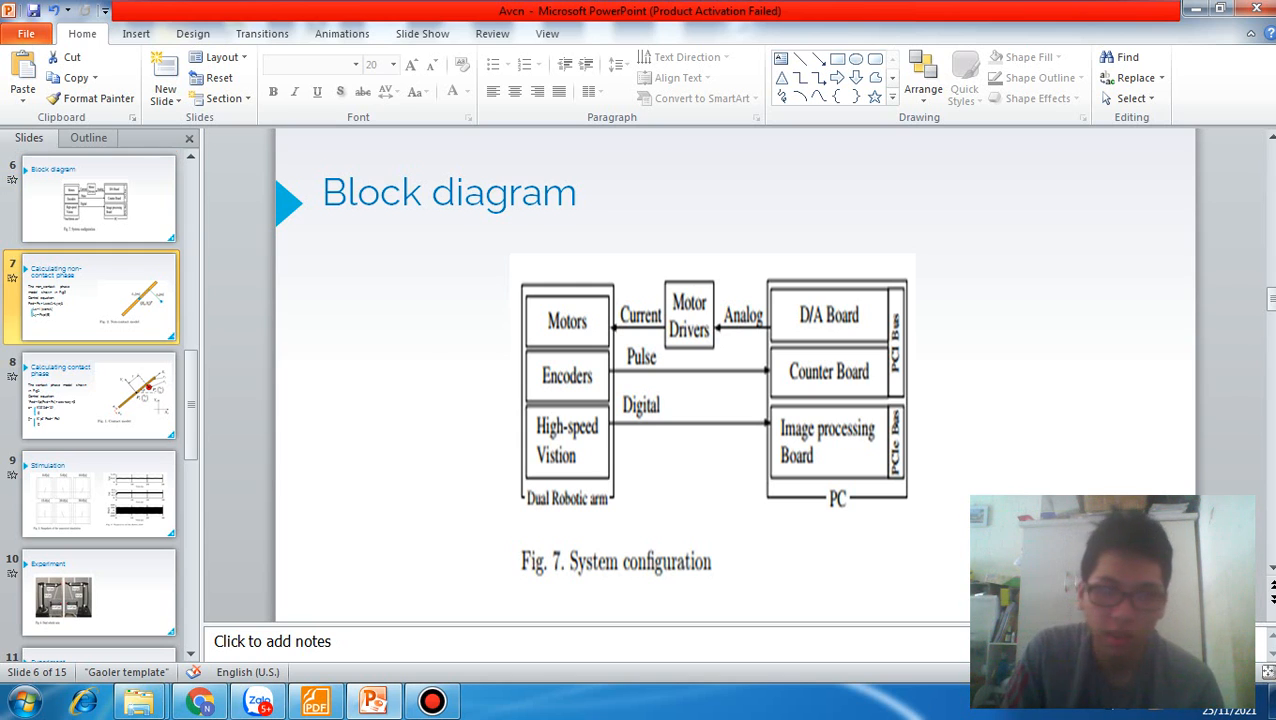
# Show slide 7, Calculating non-contact phase, with its control equation and Fig. 2 model.
pyautogui.click(96, 296)
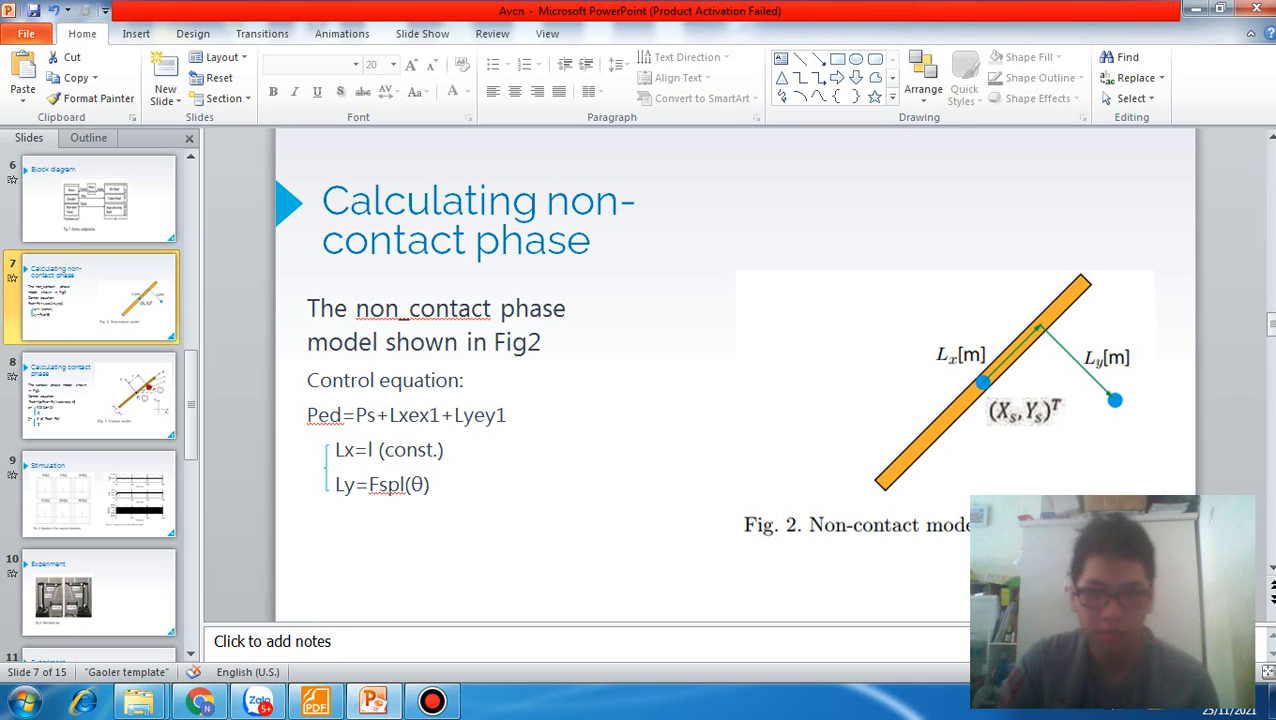
# Show slide 8, Calculating contact phase, with its control equation and contact model figure.
pyautogui.click(96, 396)
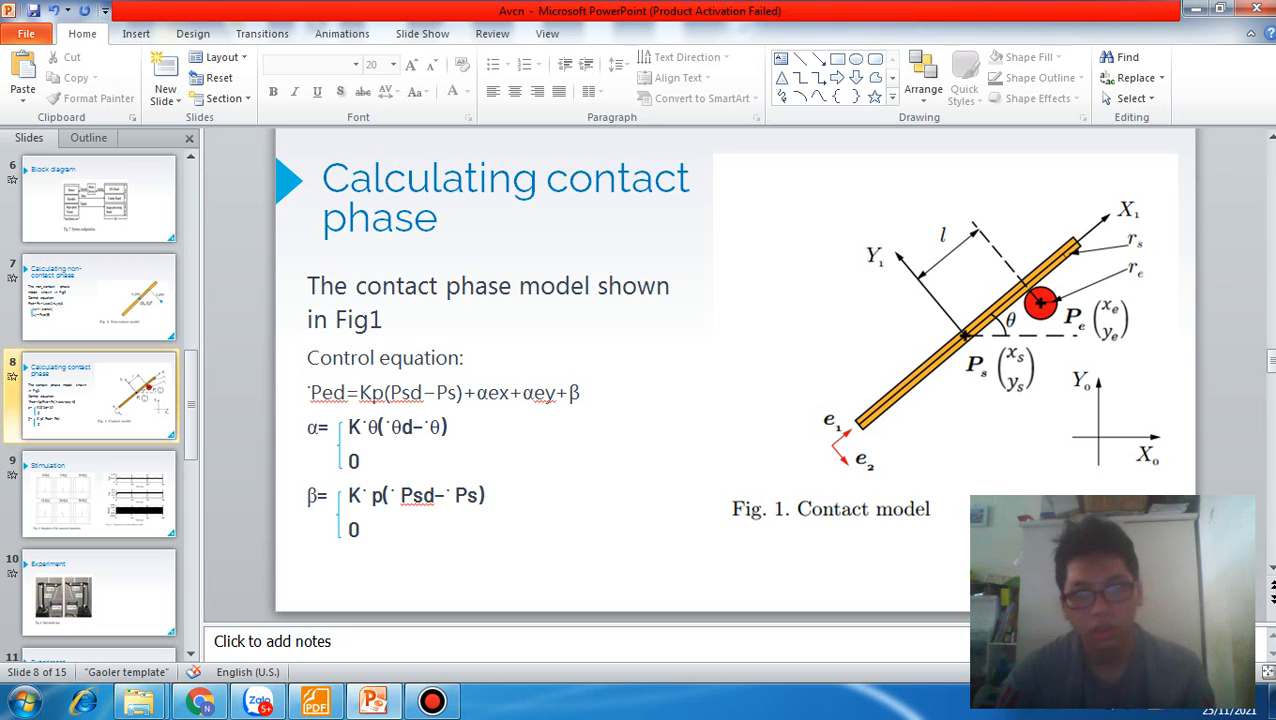
# Show slide 9, Stimulation, with the simulation snapshots and flower stick trajectory plots.
pyautogui.click(98, 494)
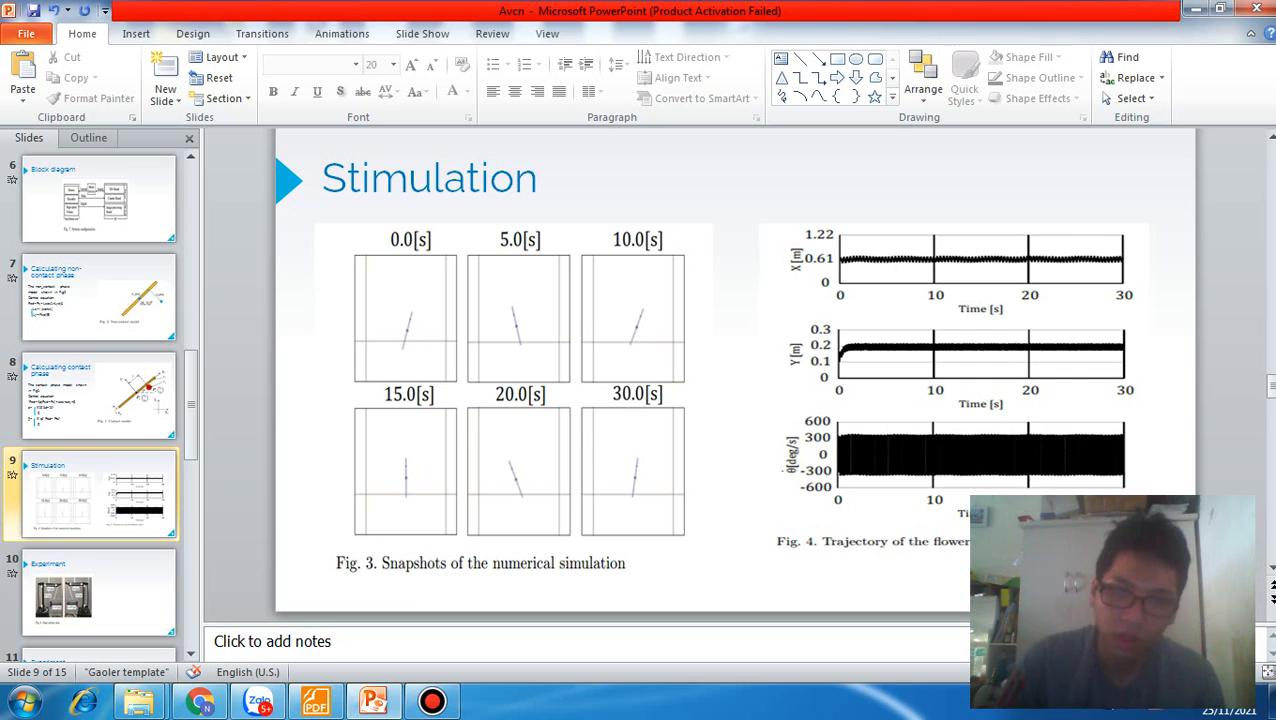
# Show slide 11, Experiment, with the experimental environment photo and labeling processing figure.
pyautogui.click(96, 592)
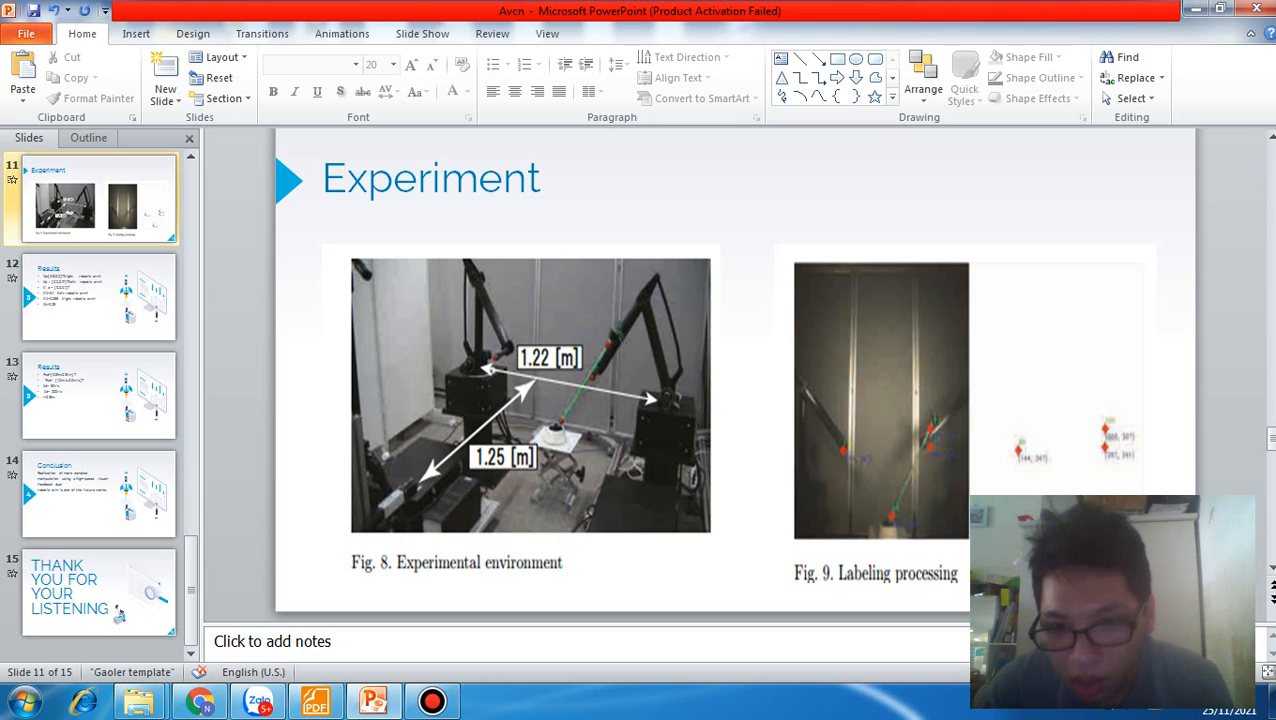
# Show slide 12, Results, listing the gain values for the left and right robotic arms.
pyautogui.click(100, 296)
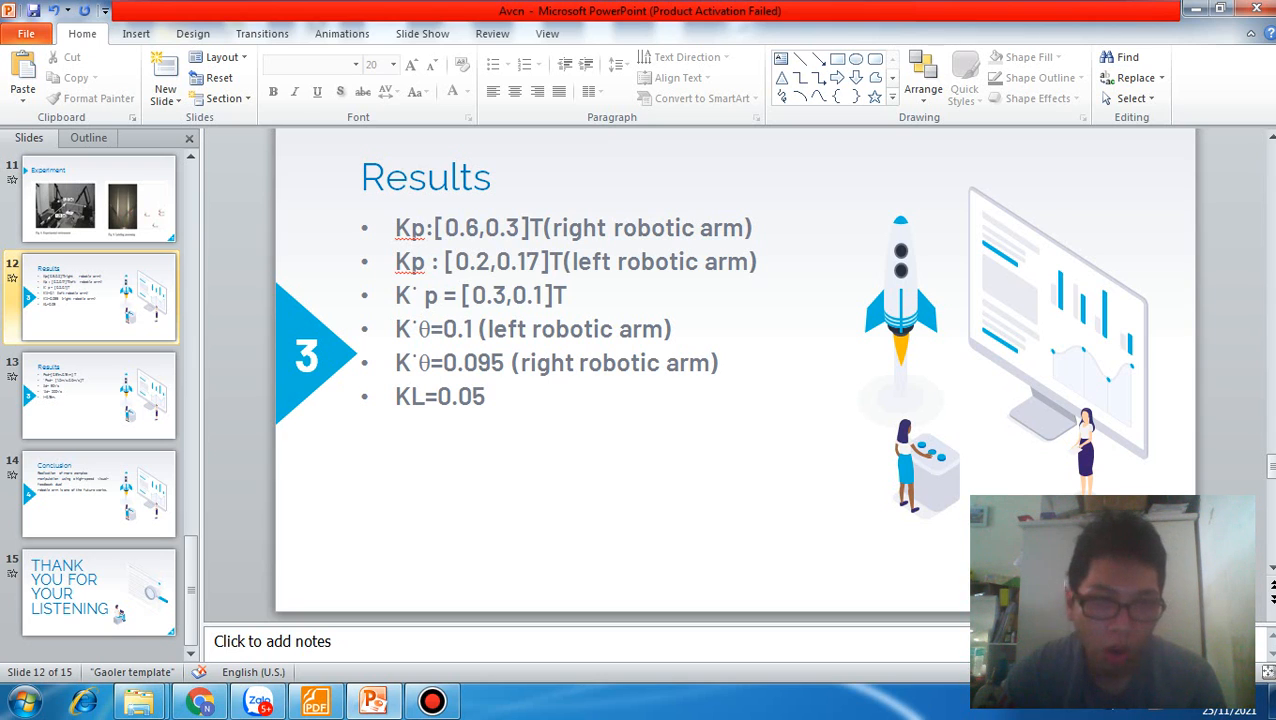
# Advance past the Conclusion on future work to slide 15, "Thank you for your listening.".
pyautogui.click(100, 396)
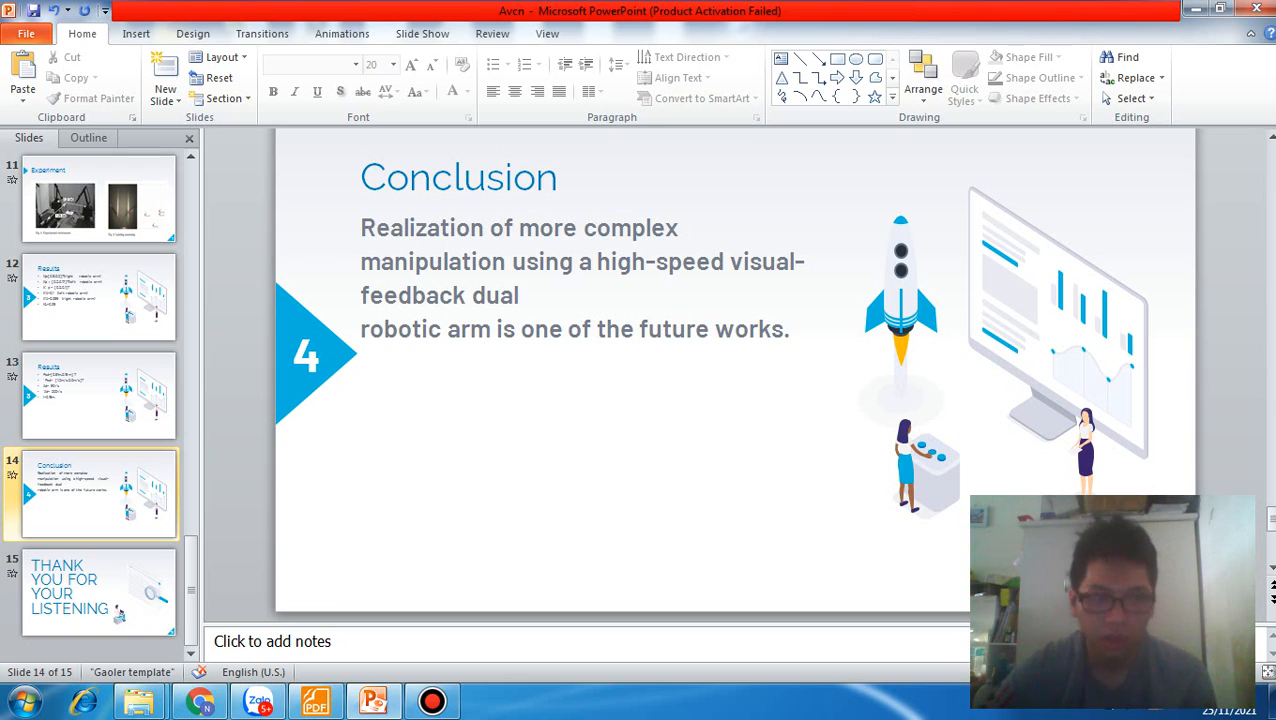
pyautogui.click(96, 590)
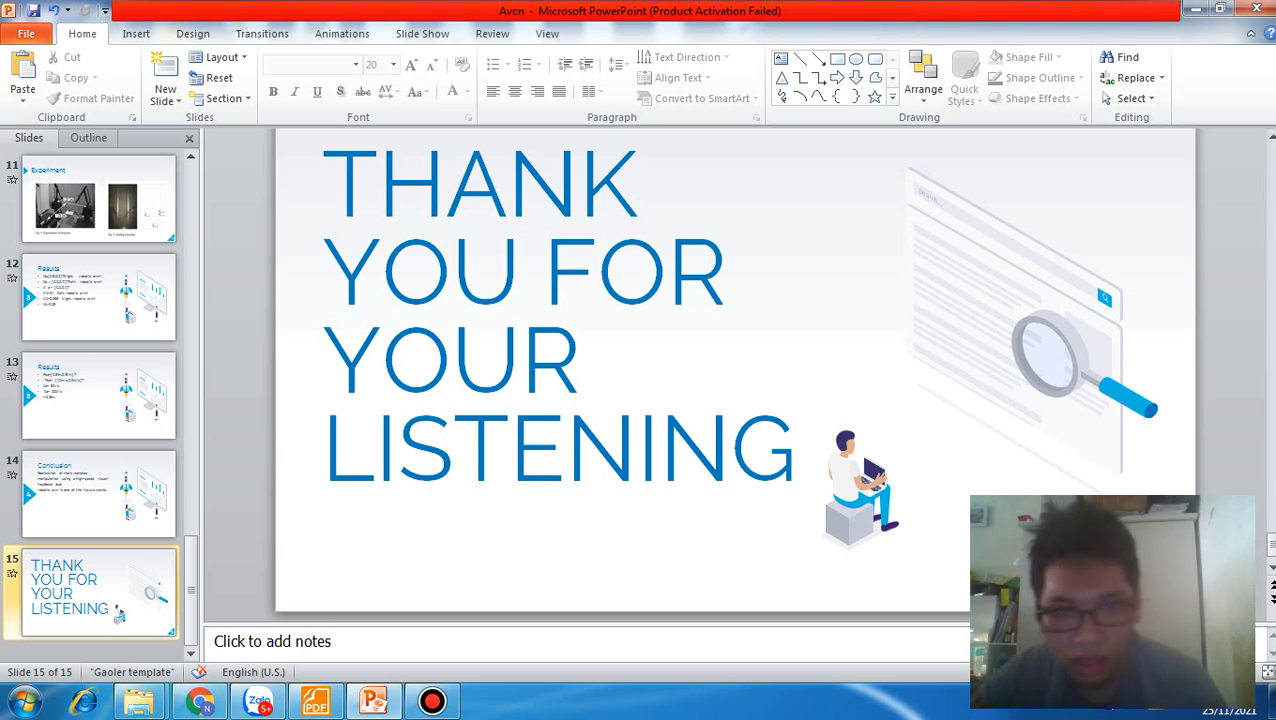